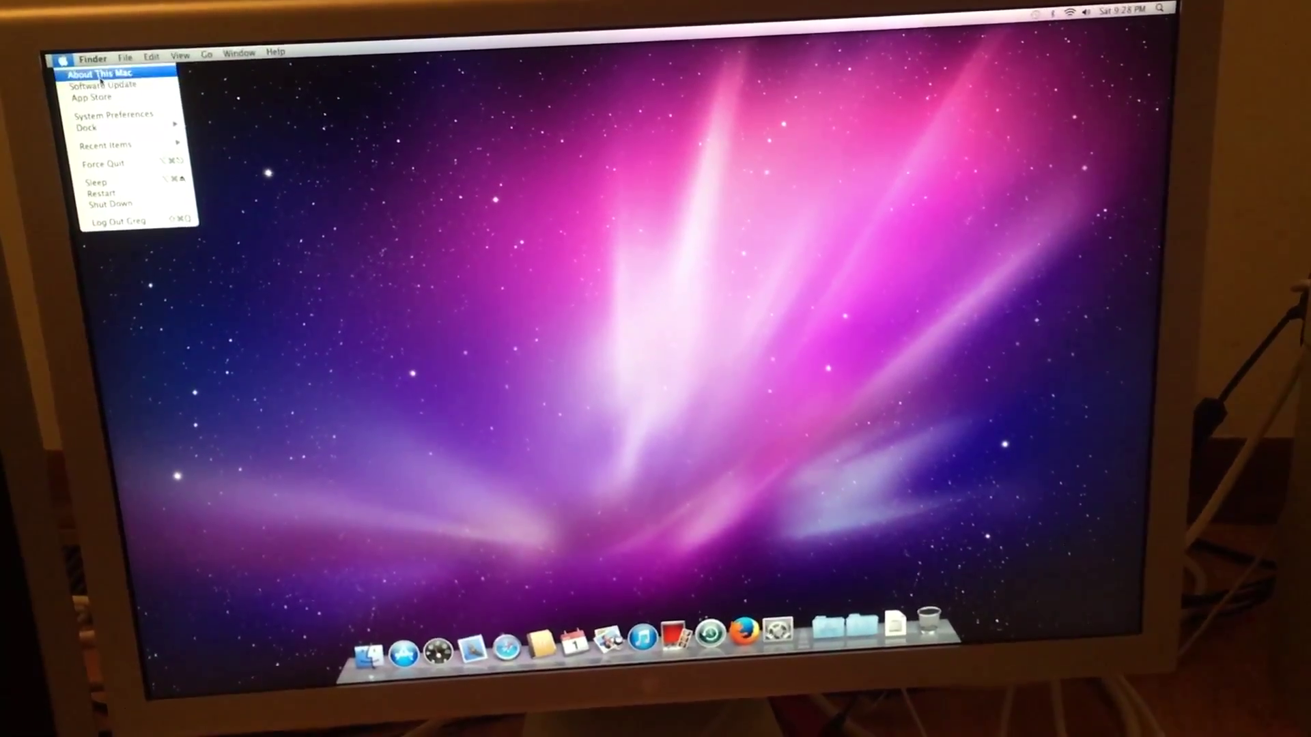
# Step: Show the About This Mac summary: Mac OS X 10.6.8, Intel Core 2 Duo, 2 GB memory
pyautogui.click(102, 71)
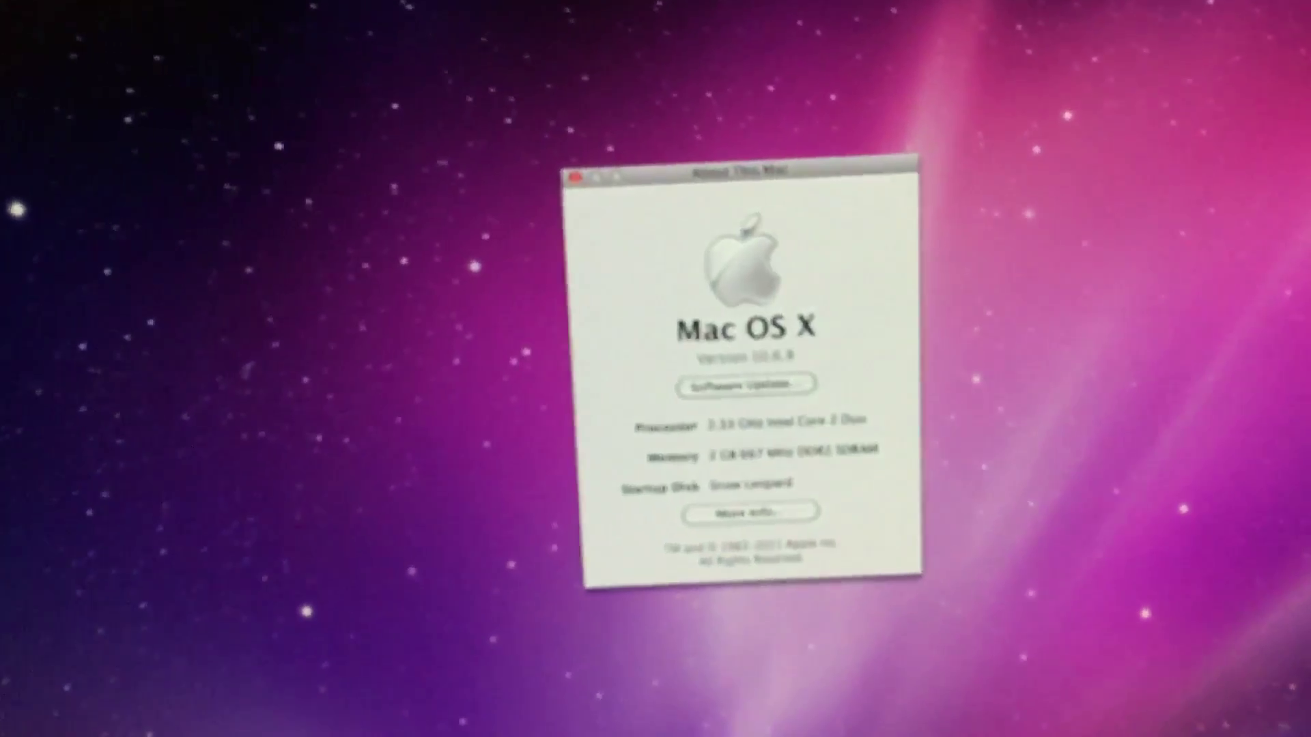